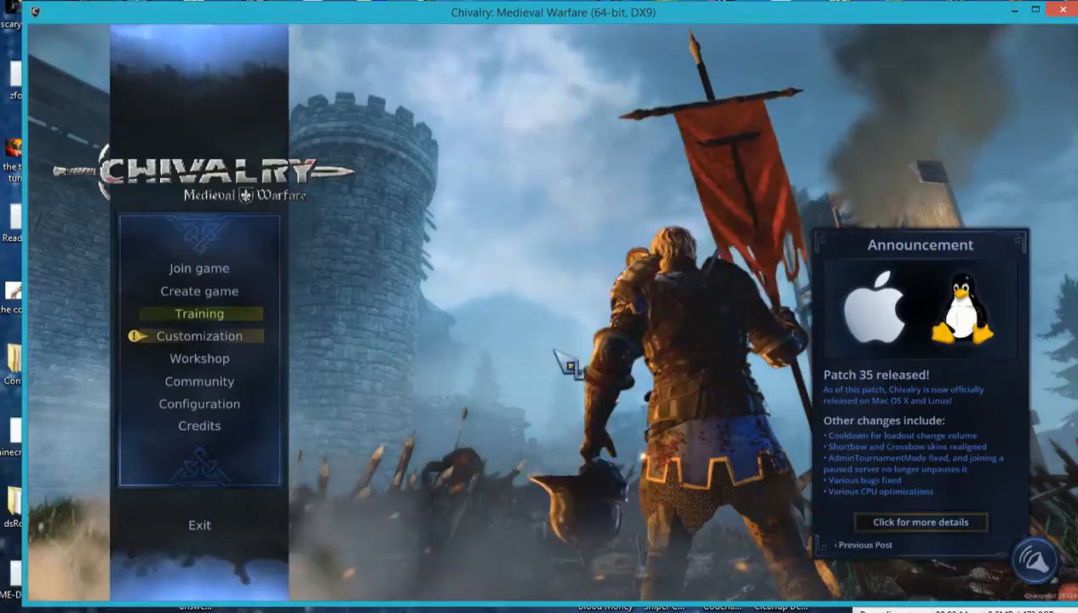
{"action": "mouse_move", "coordinate": [102, 327]}
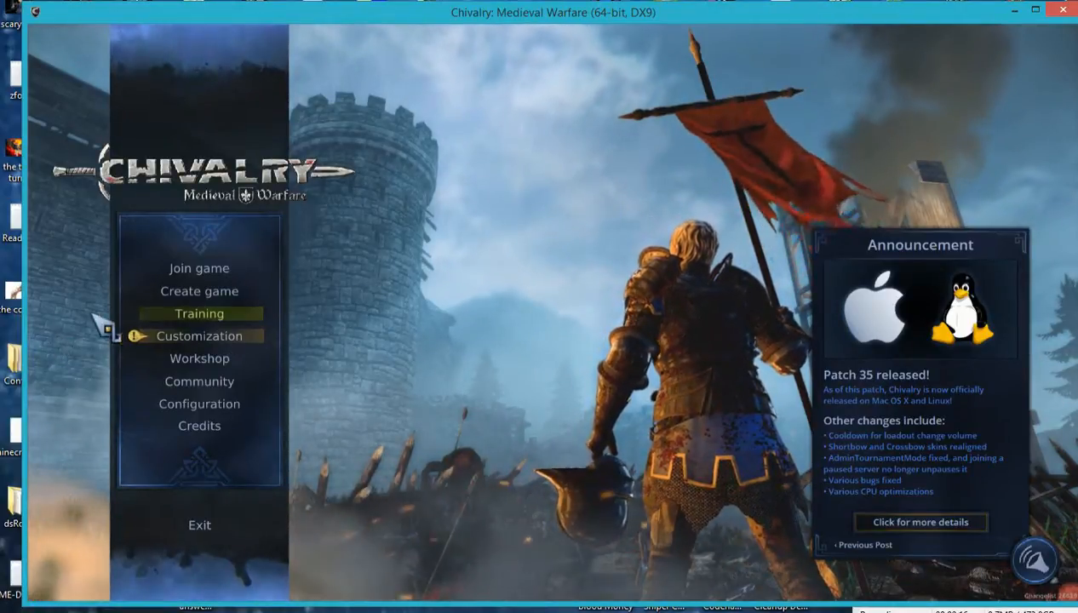
Open the Join game server browser from the main menu
{"action": "left_click", "coordinate": [199, 267]}
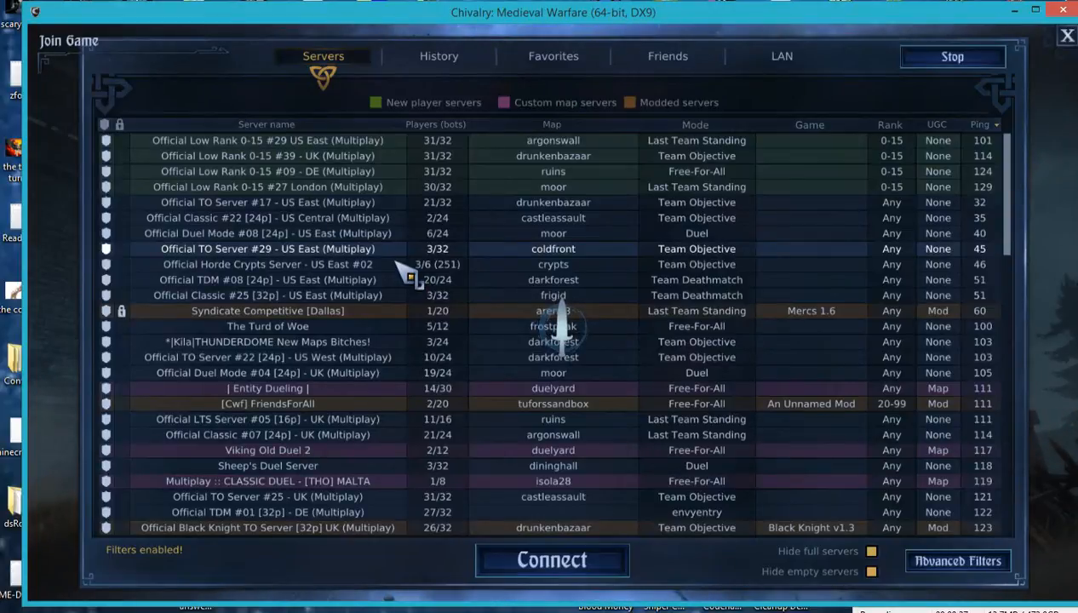
{"action": "left_click", "coordinate": [551, 560]}
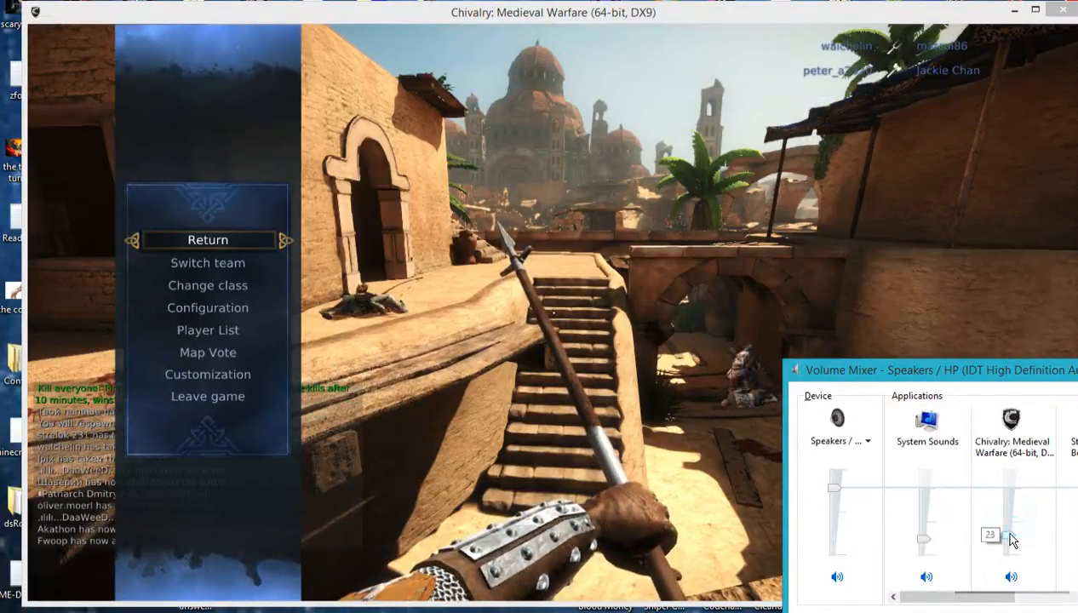
Lower the Chivalry volume slider to 23 and return to the match
{"action": "left_click_drag", "start_coordinate": [1011, 538], "coordinate": [1011, 528]}
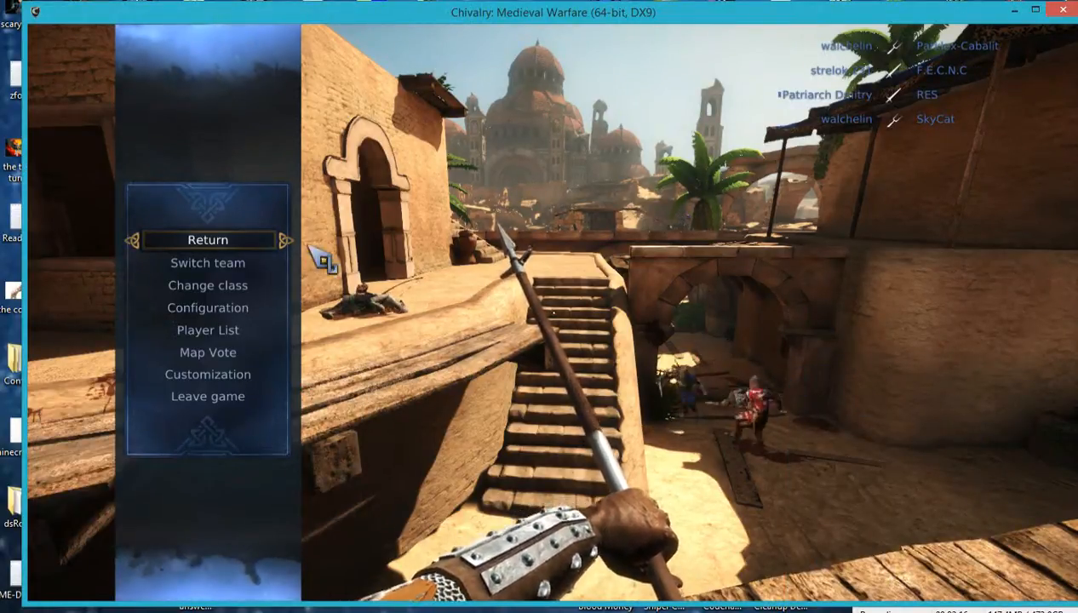
{"action": "left_click", "coordinate": [207, 239]}
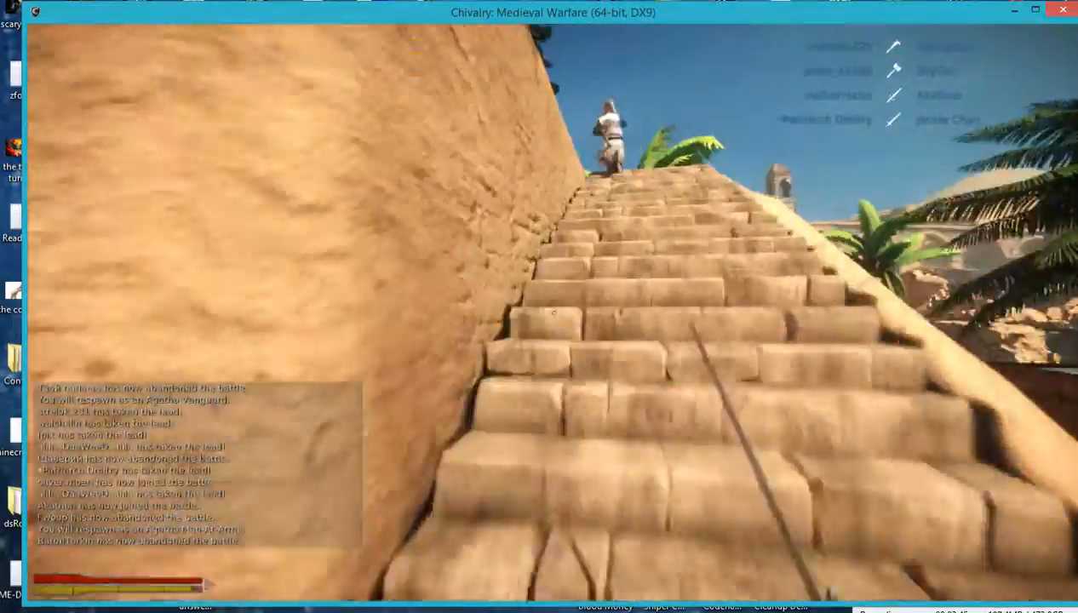
{"action": "mouse_move", "coordinate": [553, 315]}
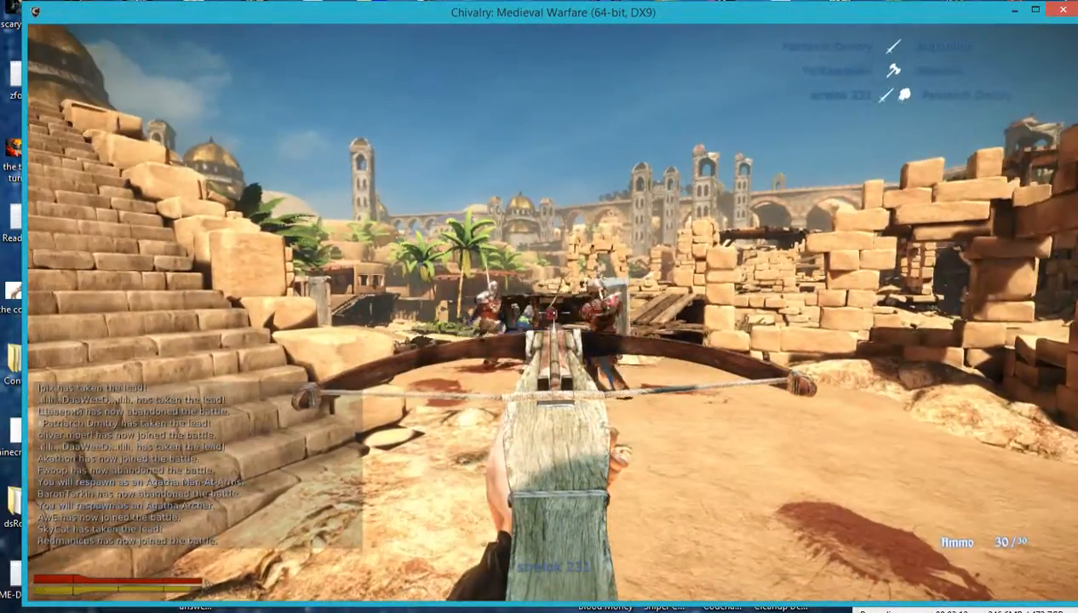
Bring up the Select loadout screen showing Man-At-Arms weapons
{"action": "left_click", "coordinate": [554, 315]}
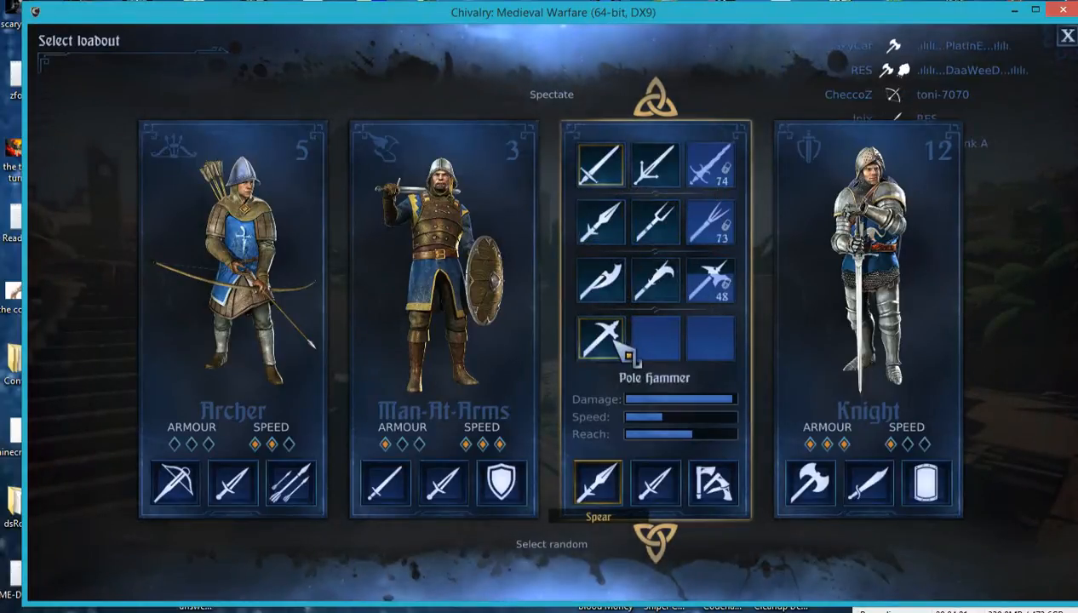
Equip the Pole Hammer as the Vanguard's primary weapon
{"action": "left_click", "coordinate": [655, 484]}
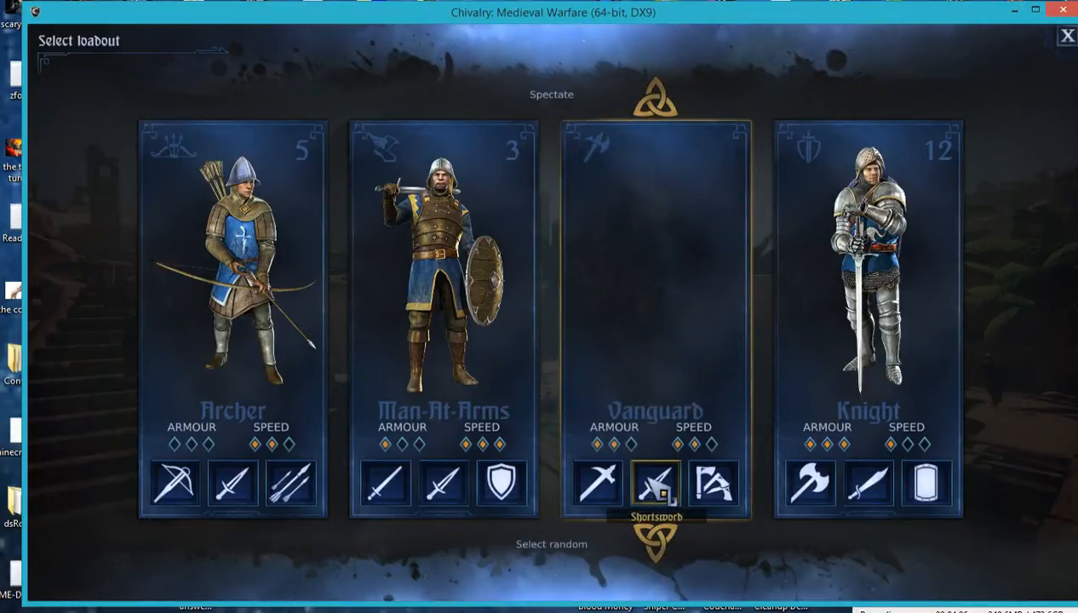
{"action": "mouse_move", "coordinate": [714, 485]}
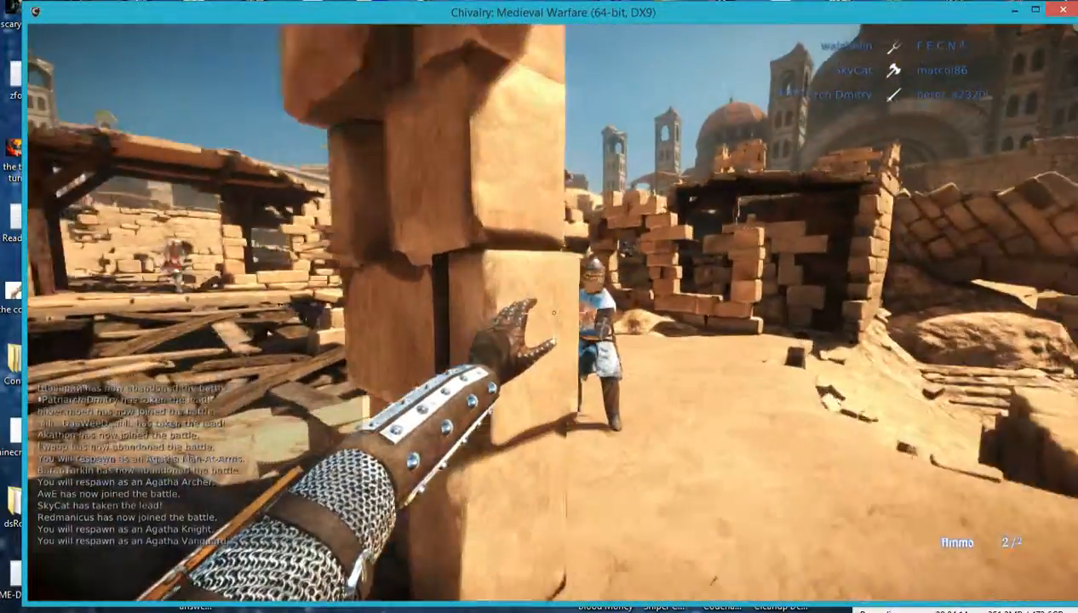
{"action": "mouse_move", "coordinate": [539, 307]}
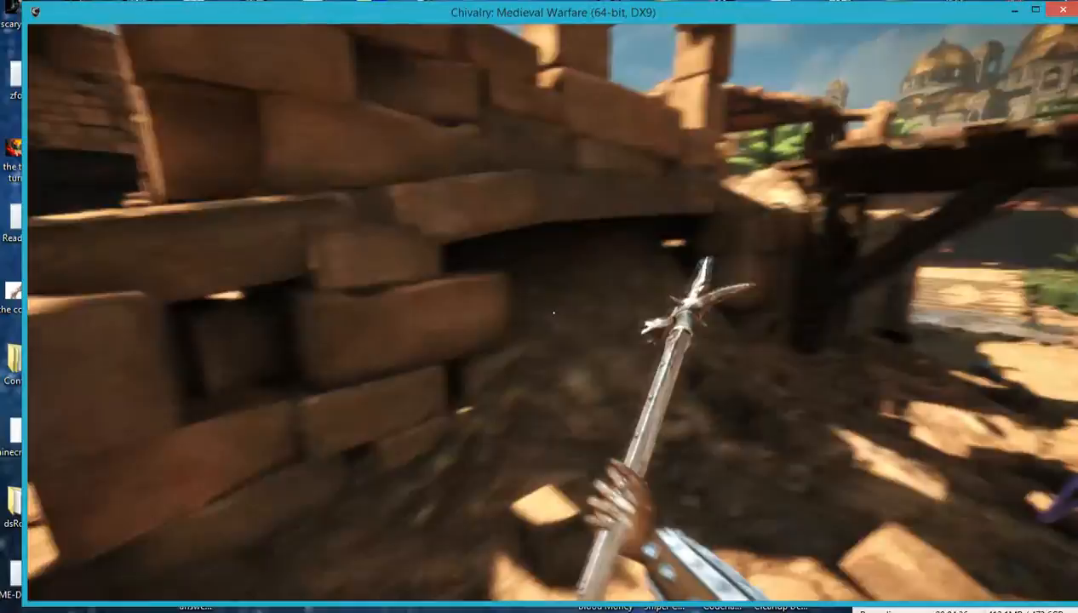
Press Escape after the connection drops back to the main menu
{"action": "key", "text": "Escape"}
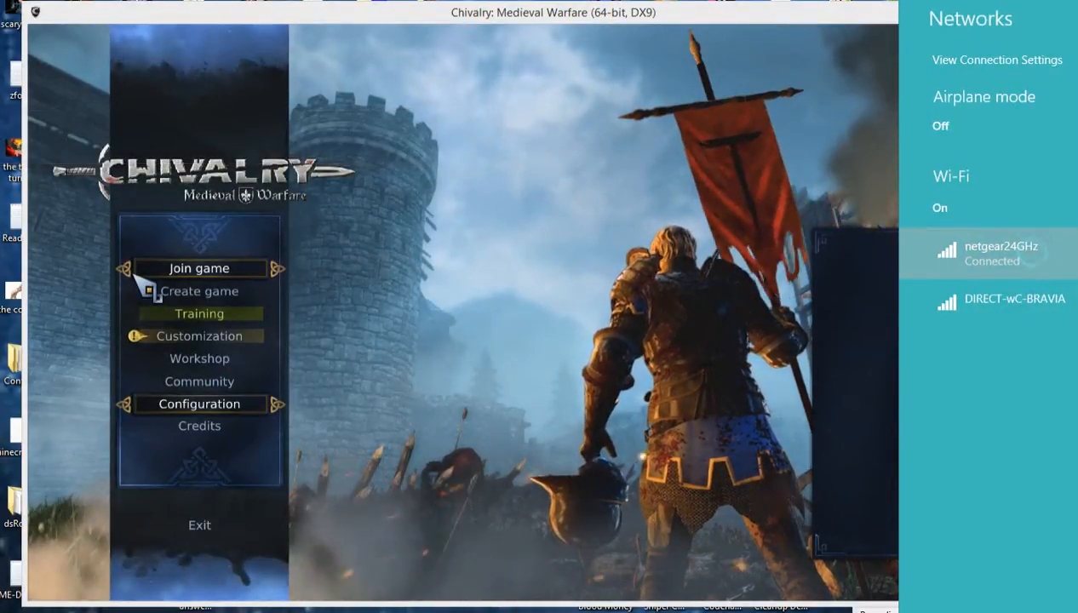
{"action": "left_click", "coordinate": [1001, 253]}
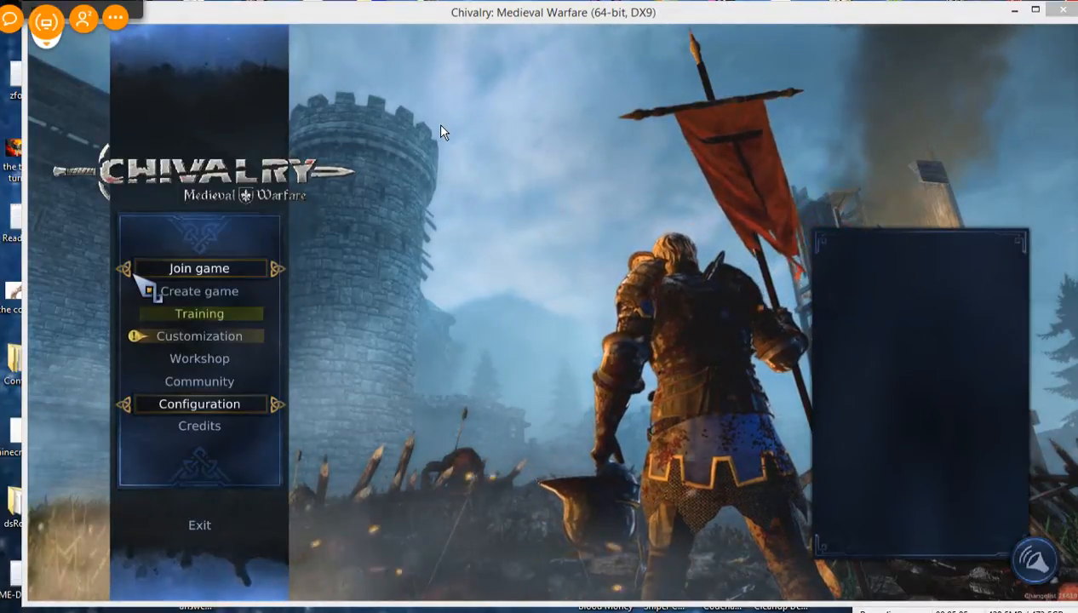
{"action": "left_click", "coordinate": [198, 404]}
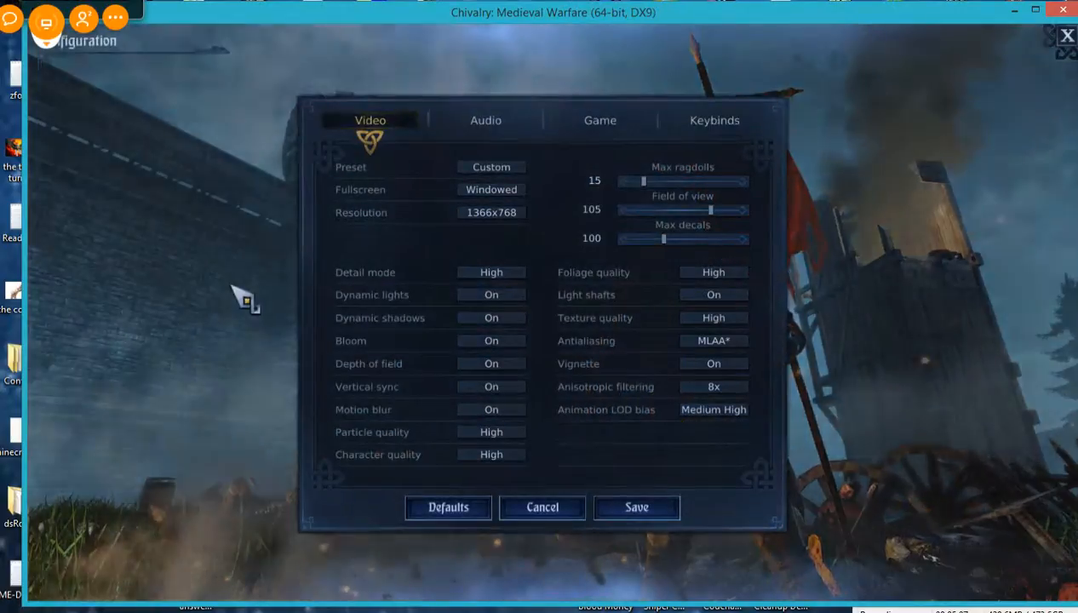
{"action": "left_click", "coordinate": [541, 507]}
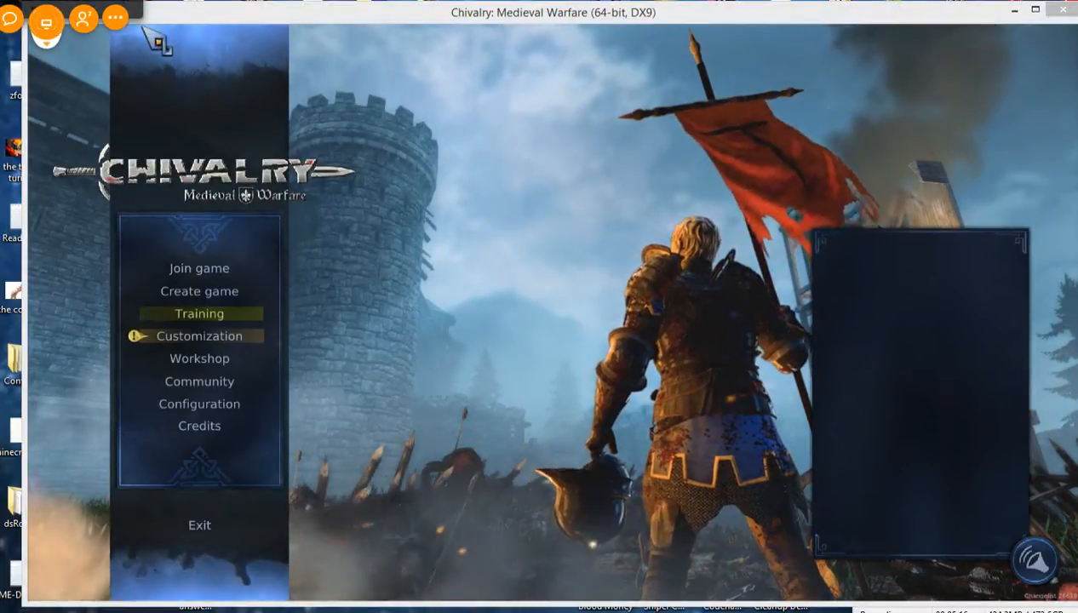
Start joining a match, reaching the control-layout loading screen
{"action": "left_click", "coordinate": [199, 268]}
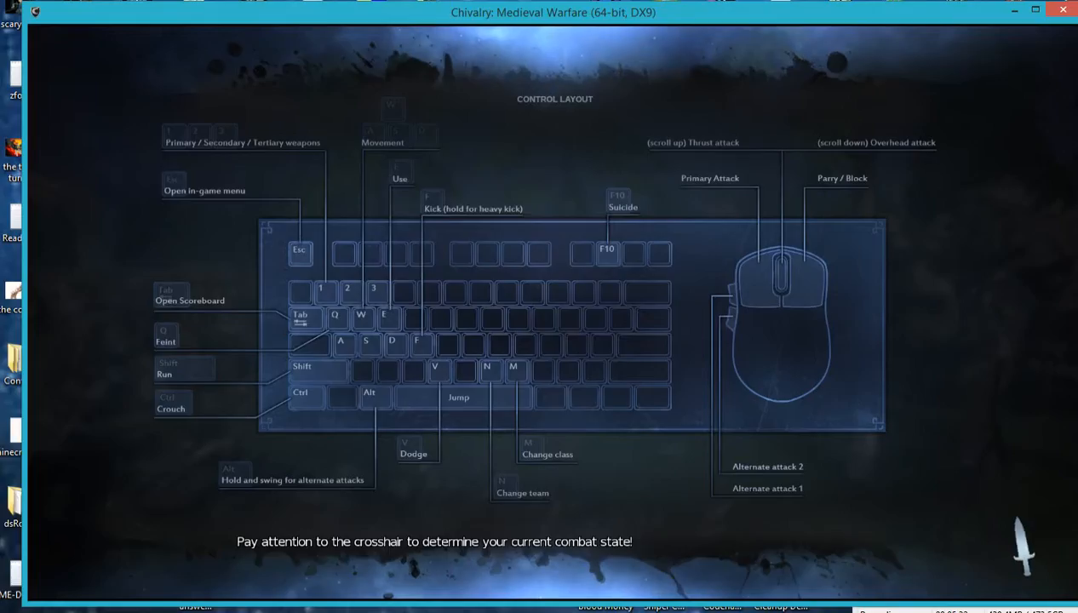
{"action": "mouse_move", "coordinate": [1026, 550]}
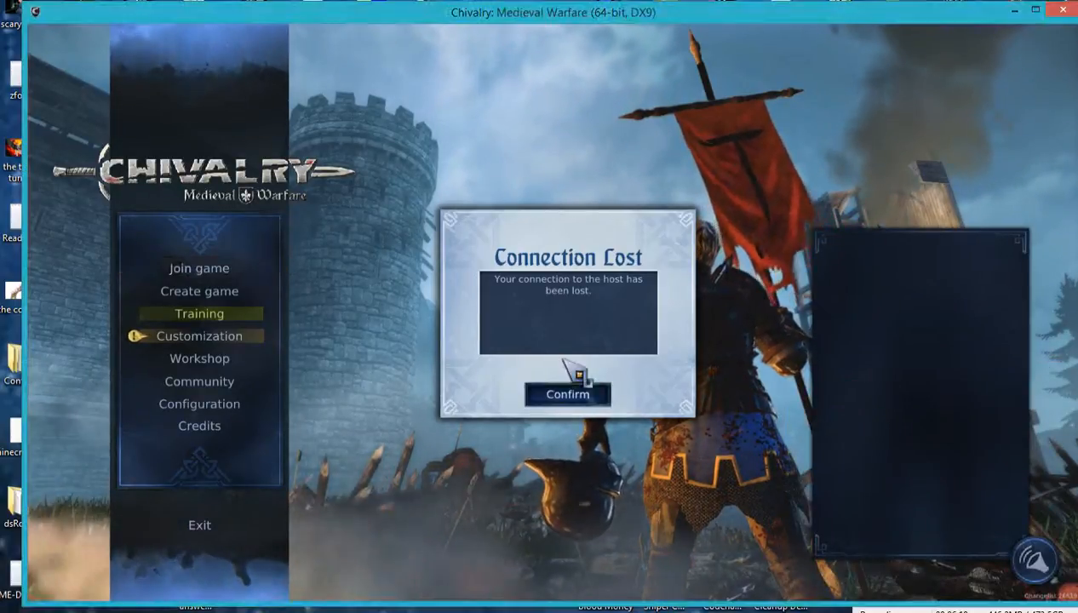
Confirm the Connection Lost notice and reopen the server browser listing
{"action": "left_click", "coordinate": [567, 395]}
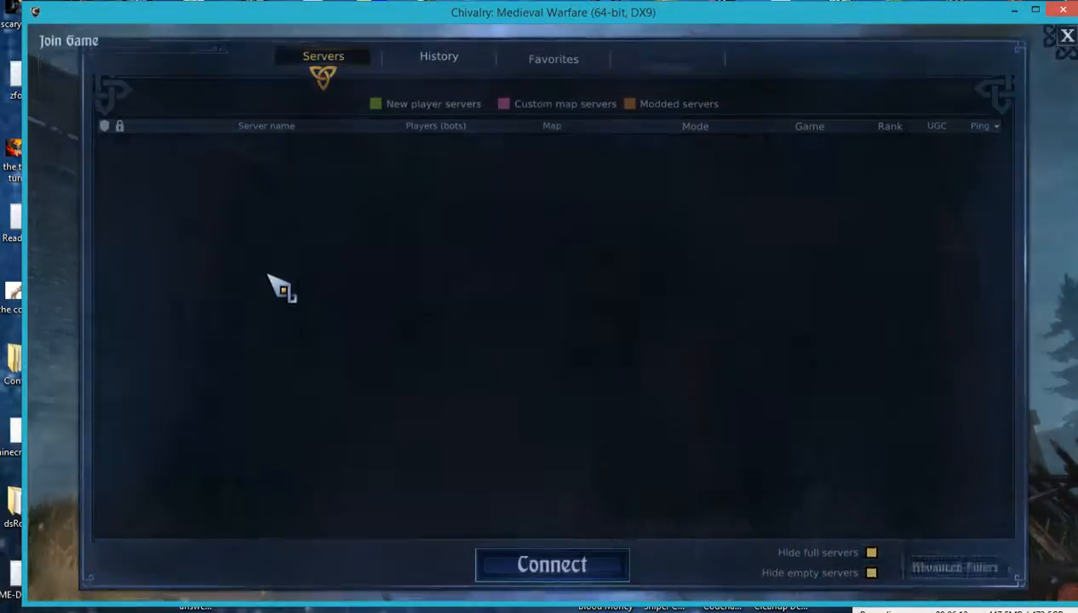
{"action": "right_click", "coordinate": [298, 310]}
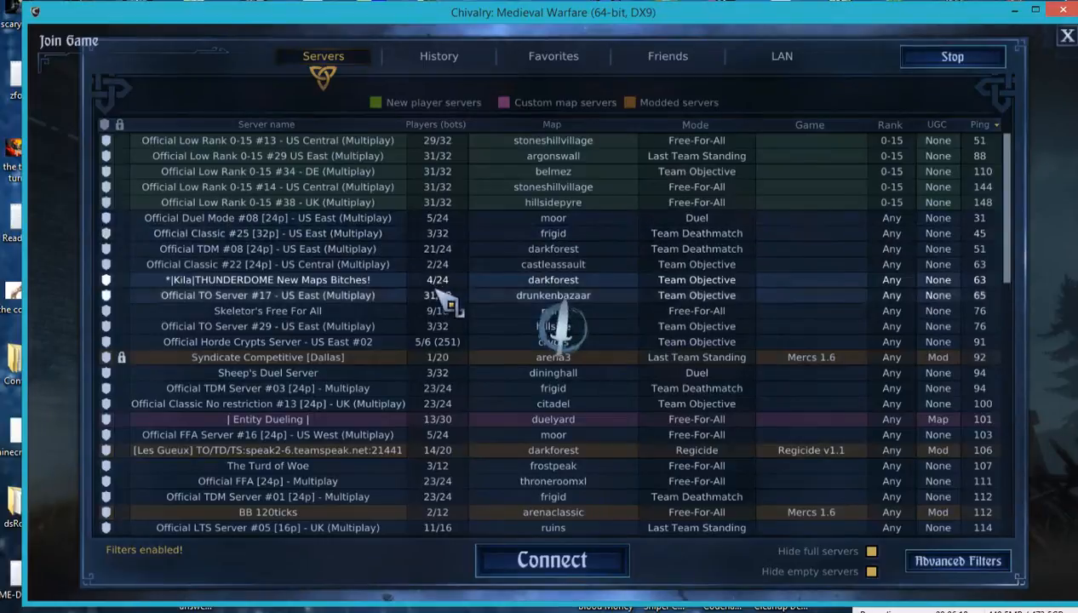
{"action": "mouse_move", "coordinate": [490, 287]}
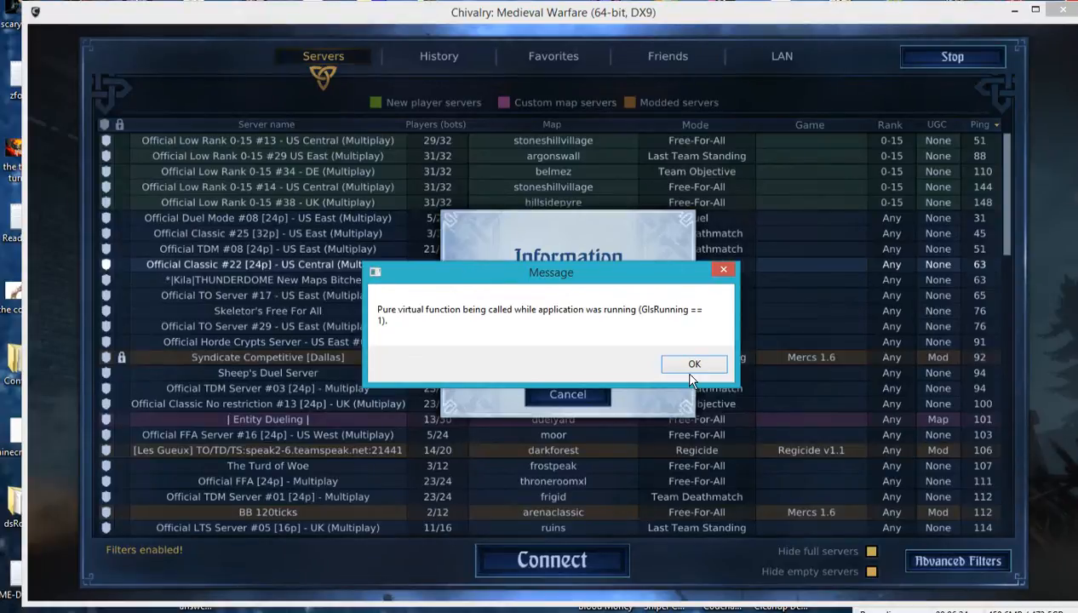
{"action": "mouse_move", "coordinate": [679, 392]}
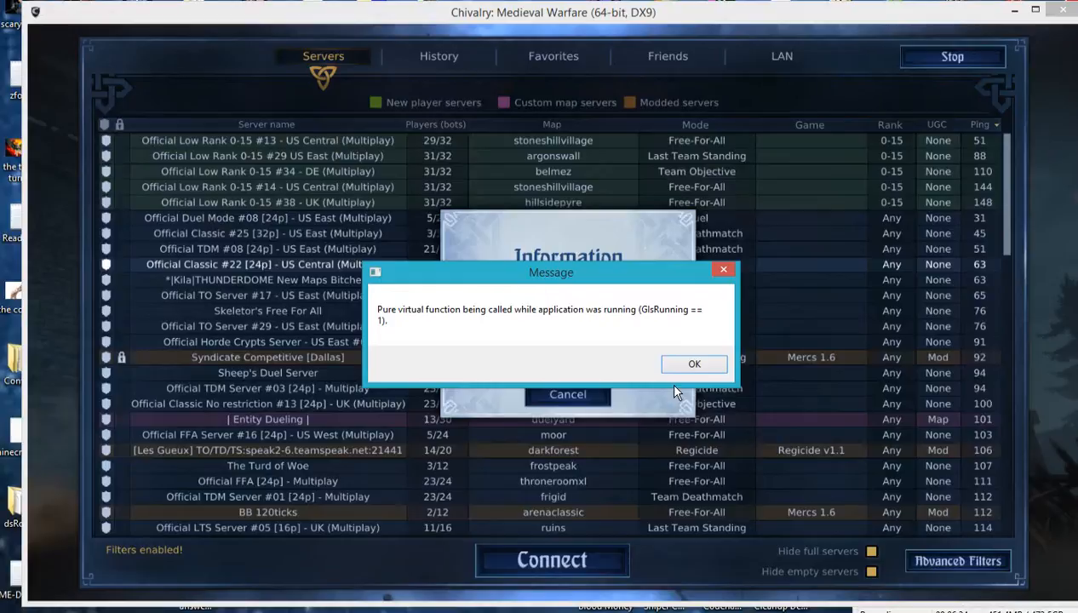
Dismiss the 'Pure virtual function' error with OK
{"action": "left_click", "coordinate": [694, 364]}
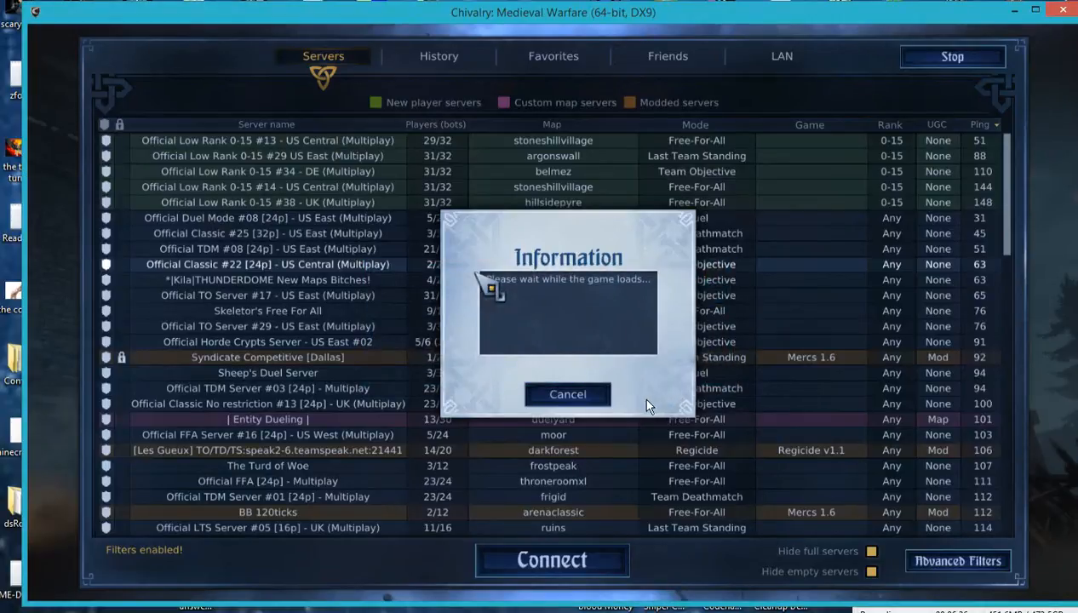
{"action": "mouse_move", "coordinate": [1064, 30]}
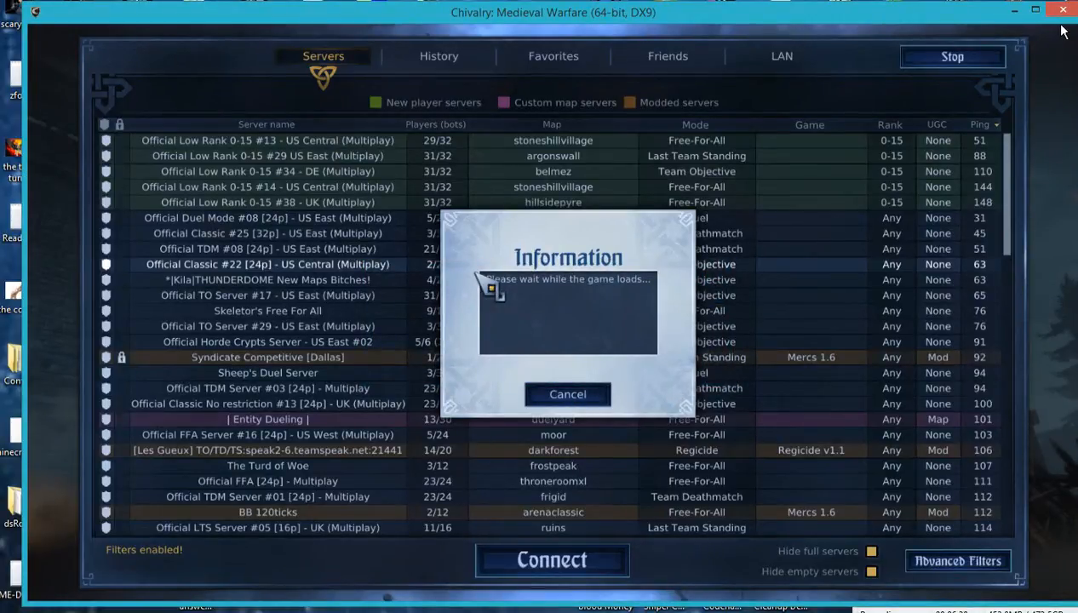